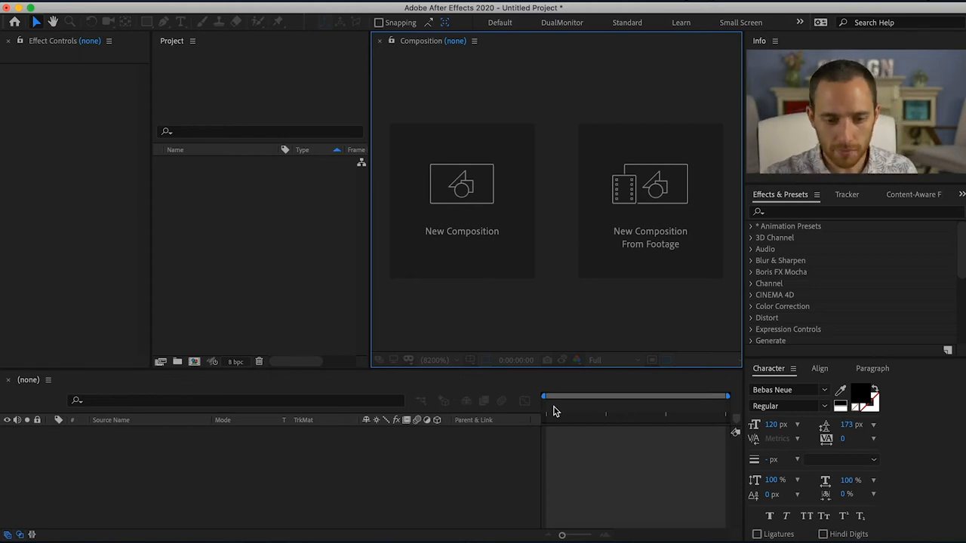
mouse_move(295, 241)
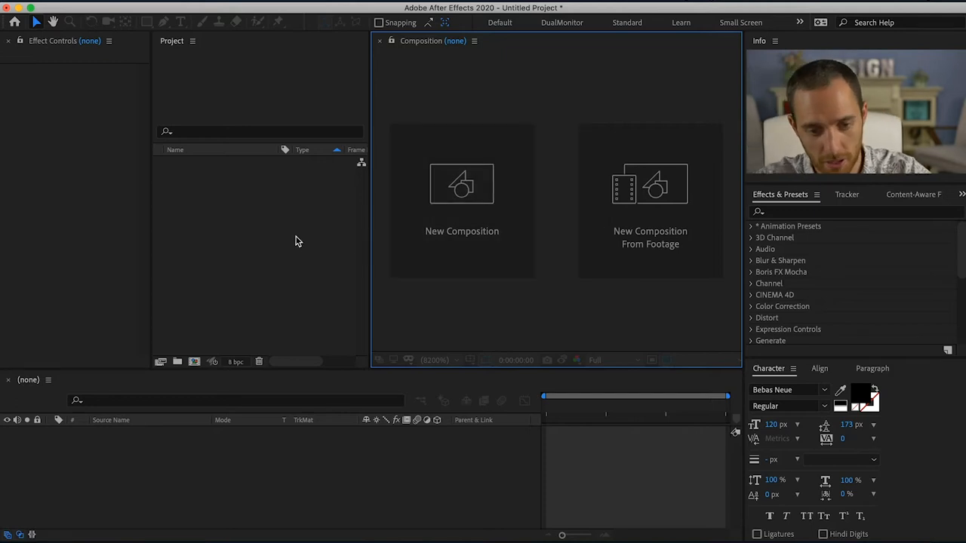
mouse_move(468, 276)
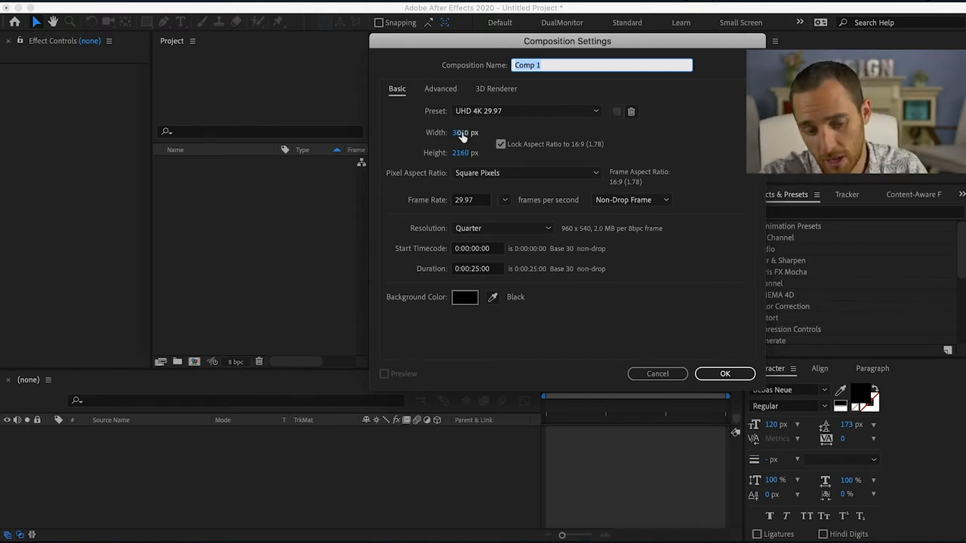
- Enter 1920 as the width and confirm the 29.97 fps composition named Main
text(1920)
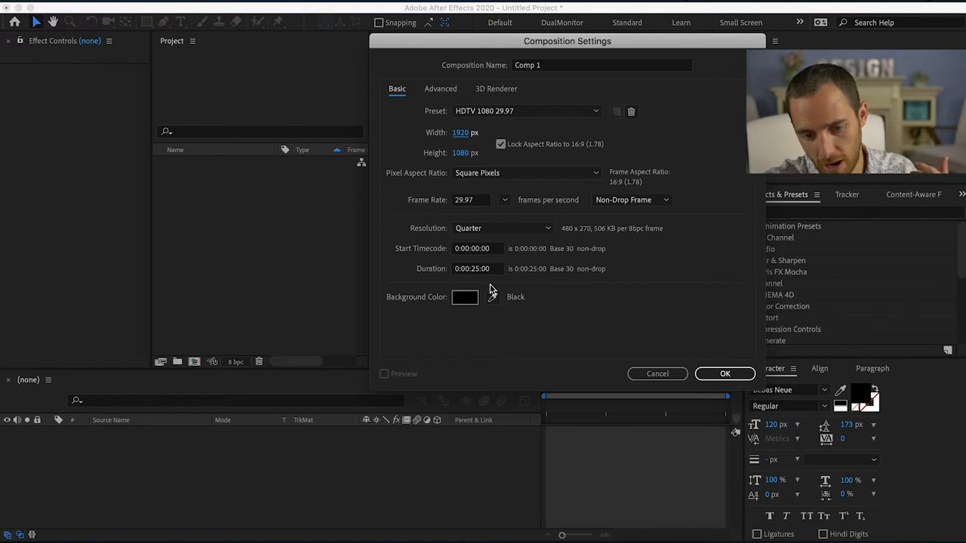
mouse_move(551, 295)
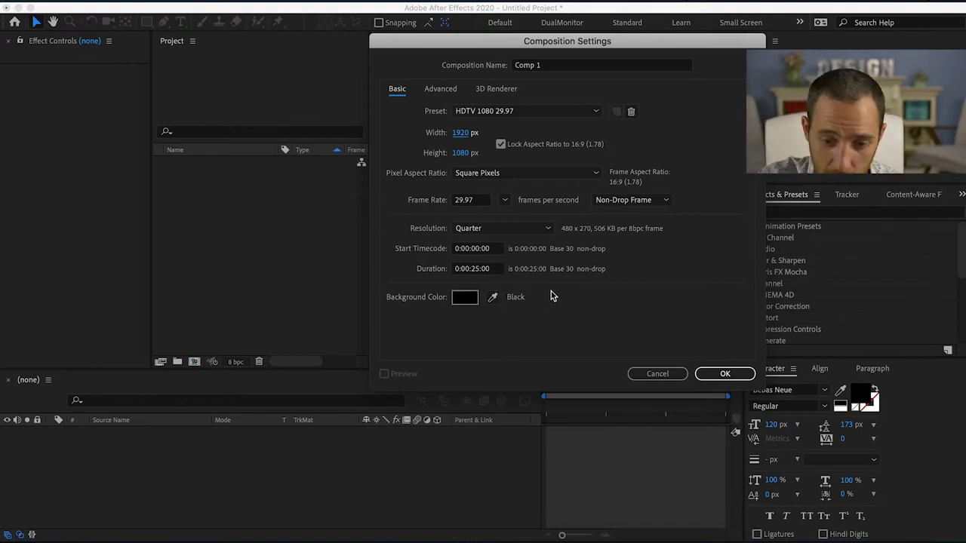
mouse_move(556, 136)
text(Main)
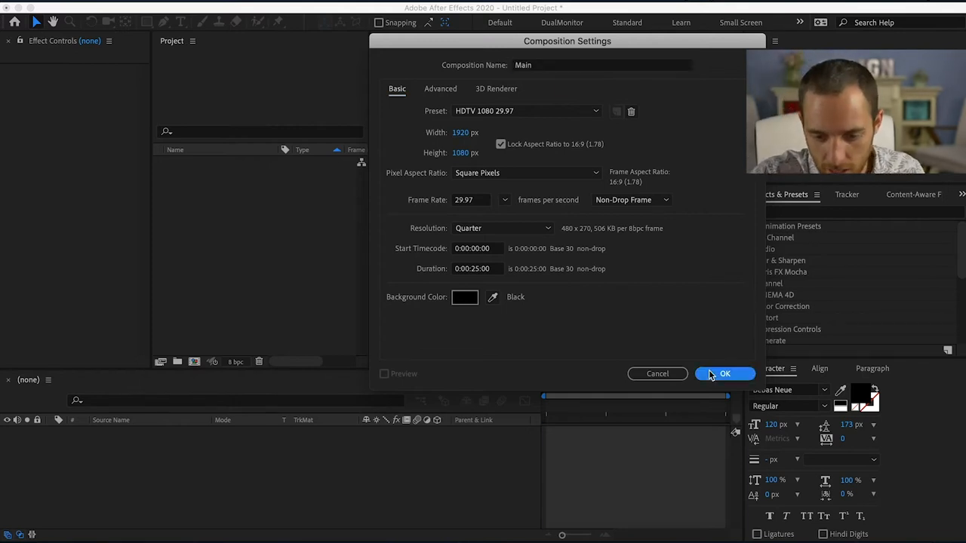
click(724, 373)
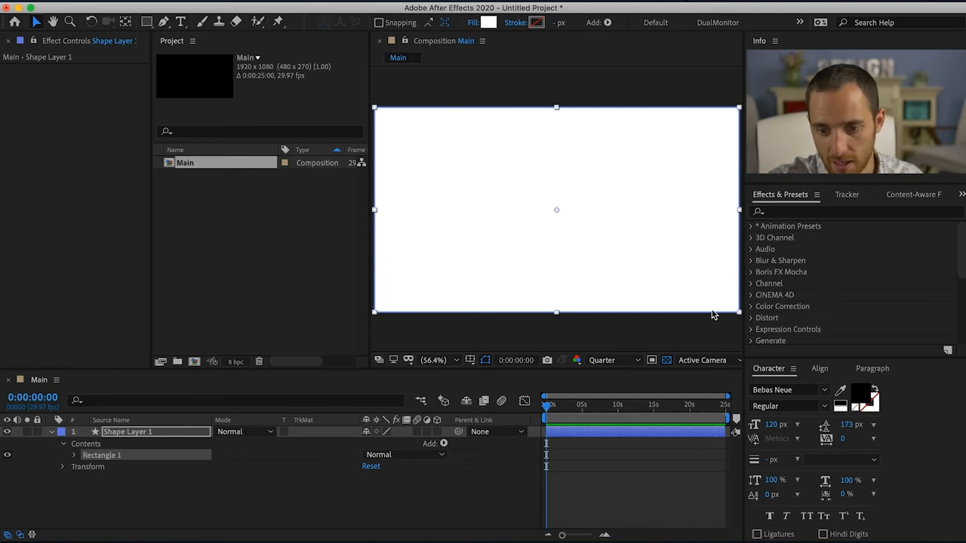
mouse_move(489, 21)
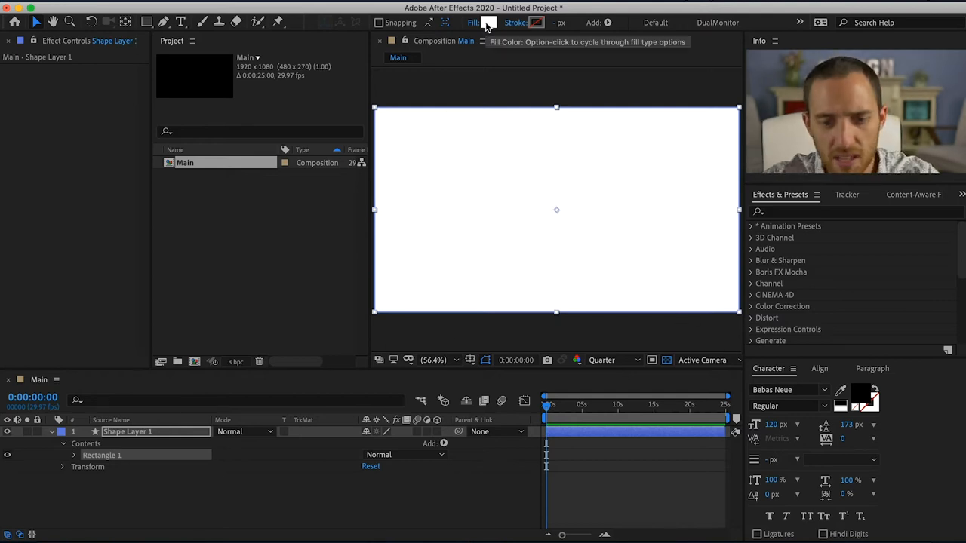
- Fill the full-frame rectangle with salmon red FF3E3E and rename its layer Bg
click(489, 22)
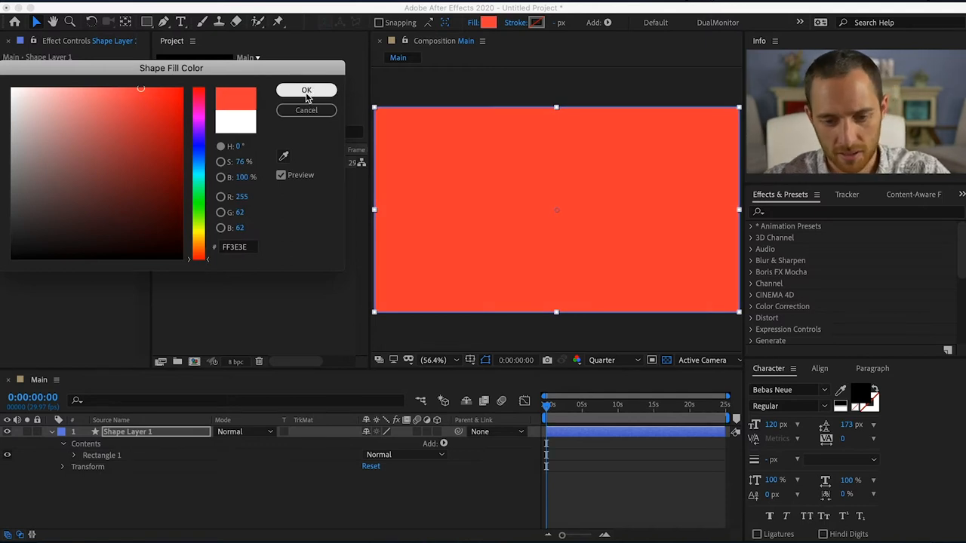
click(306, 89)
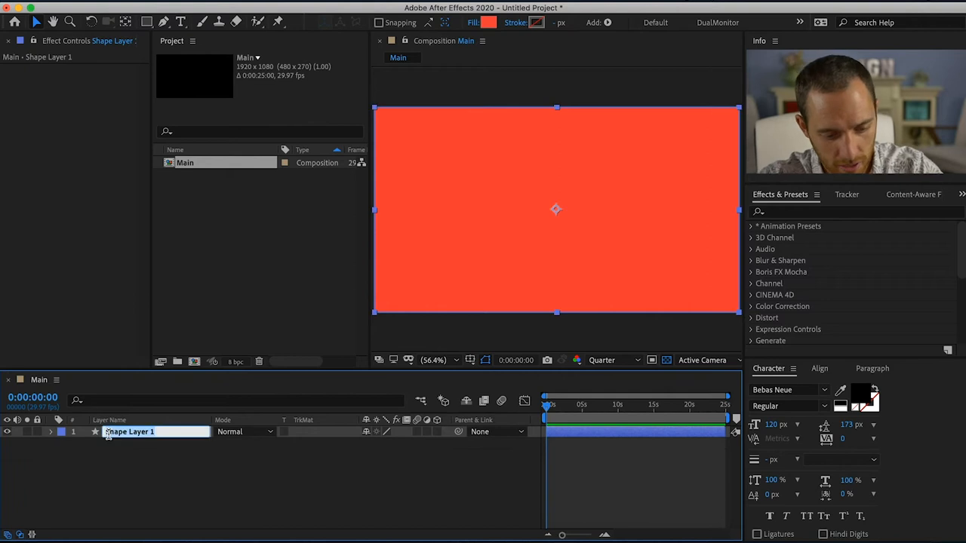
text(Bg)
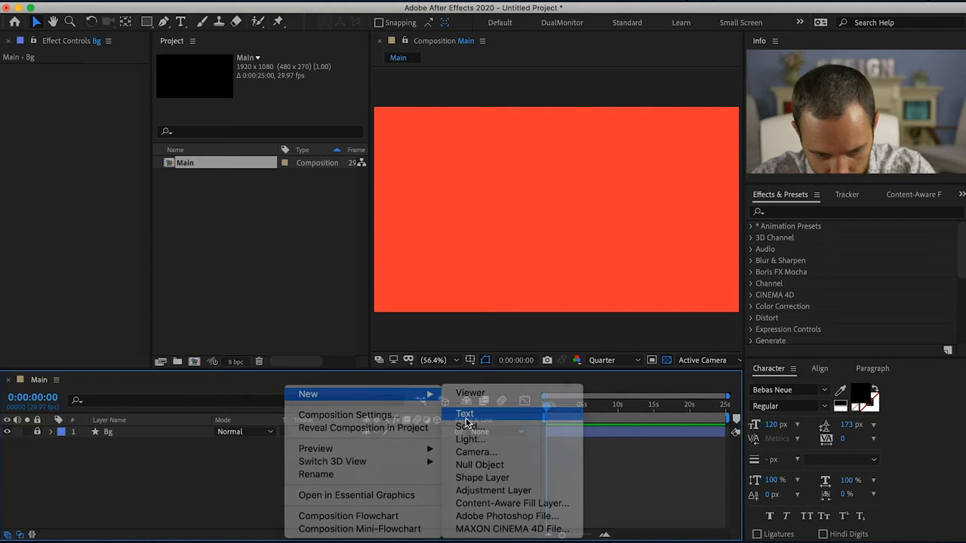
- Add a new text layer and type the 'Hello world' title
click(465, 413)
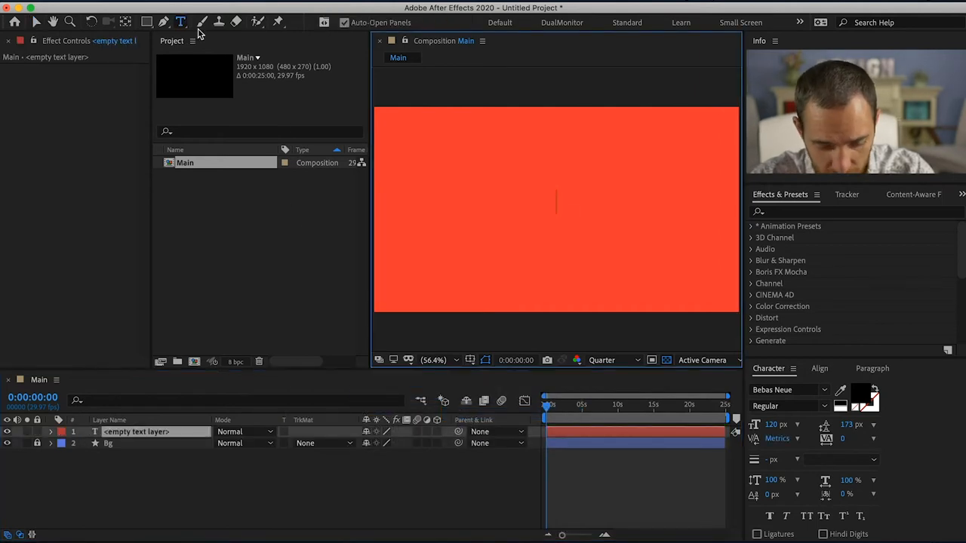
text(H)
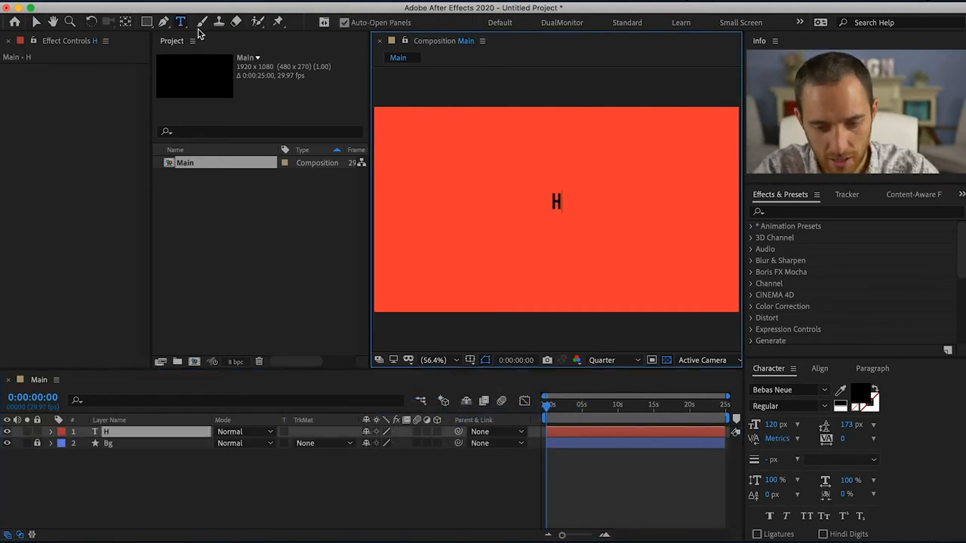
text(ello)
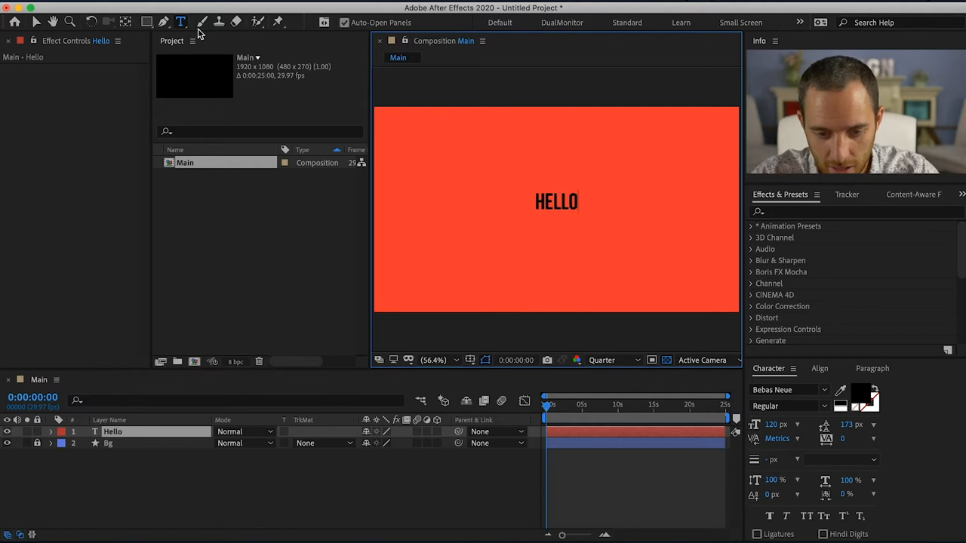
text(word)
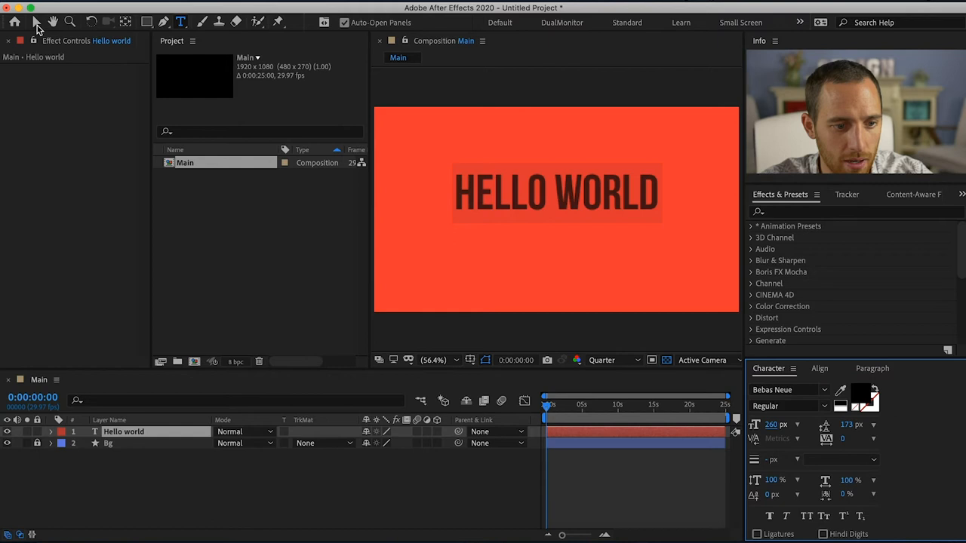
mouse_move(36, 25)
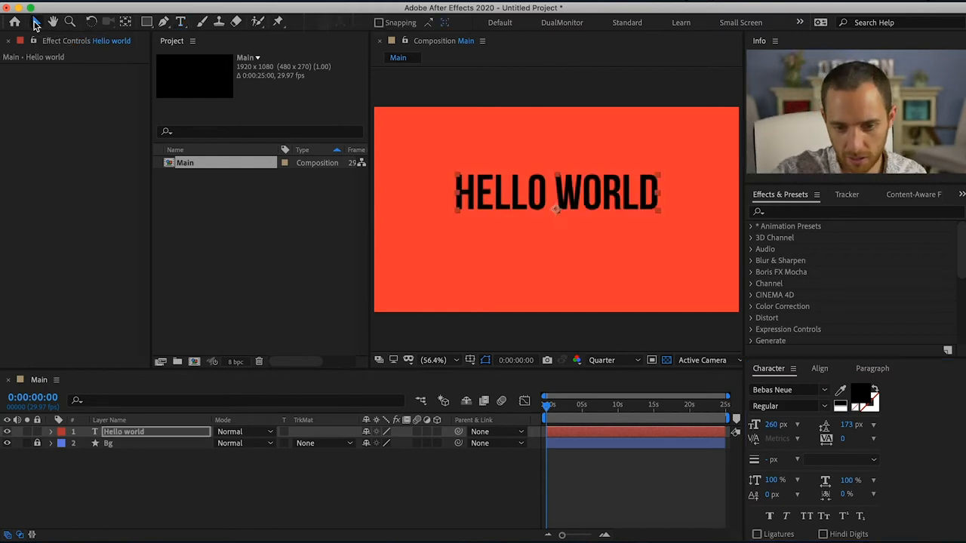
- Zoom out to the whole comp and centre the title using the Align panel
click(14, 22)
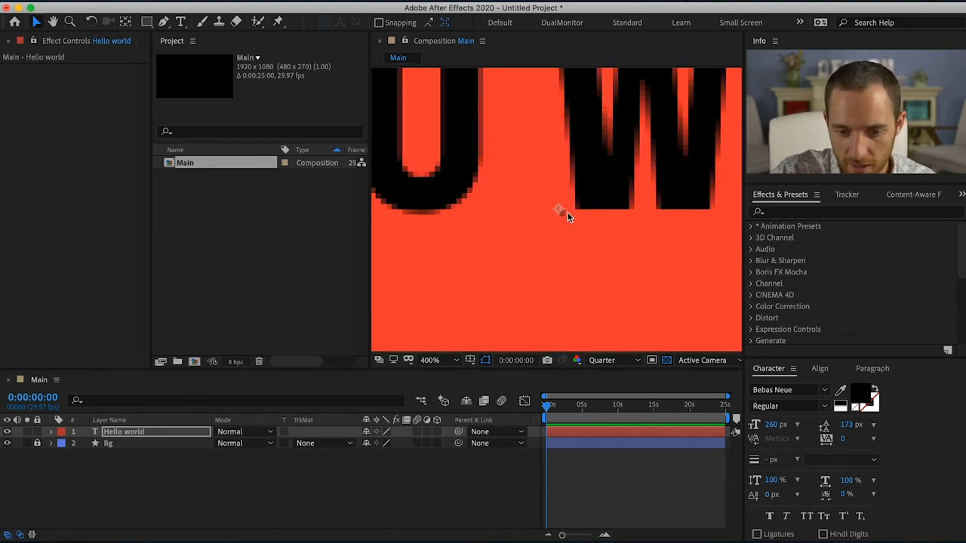
click(430, 360)
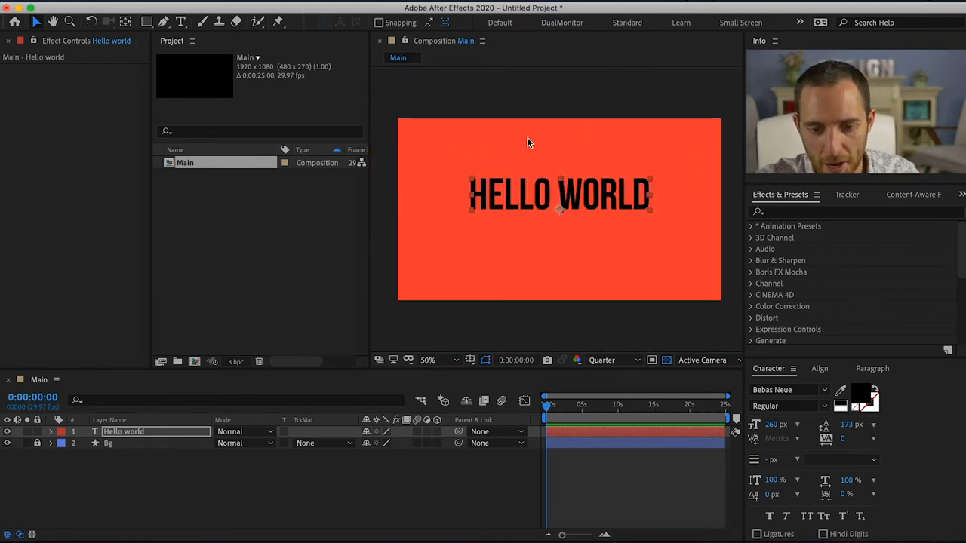
mouse_move(571, 240)
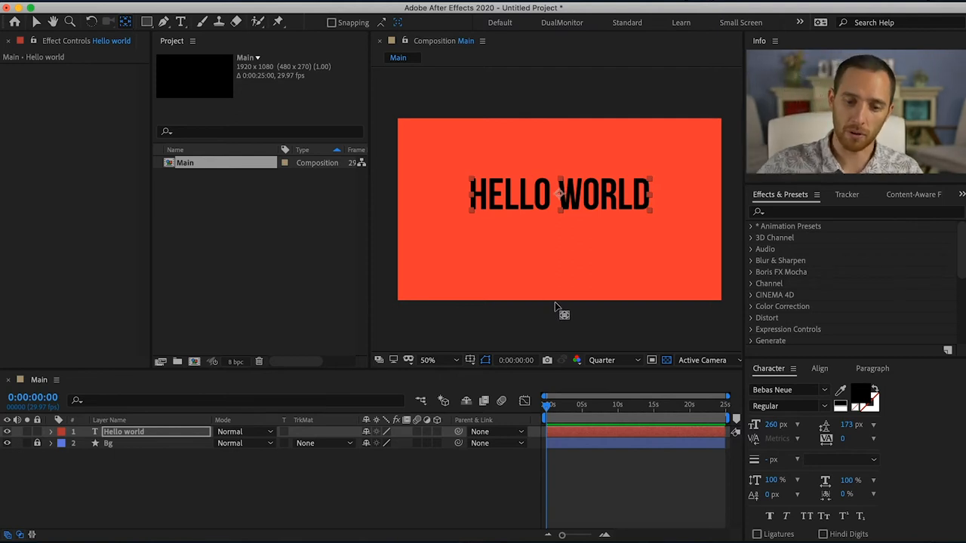
mouse_move(453, 221)
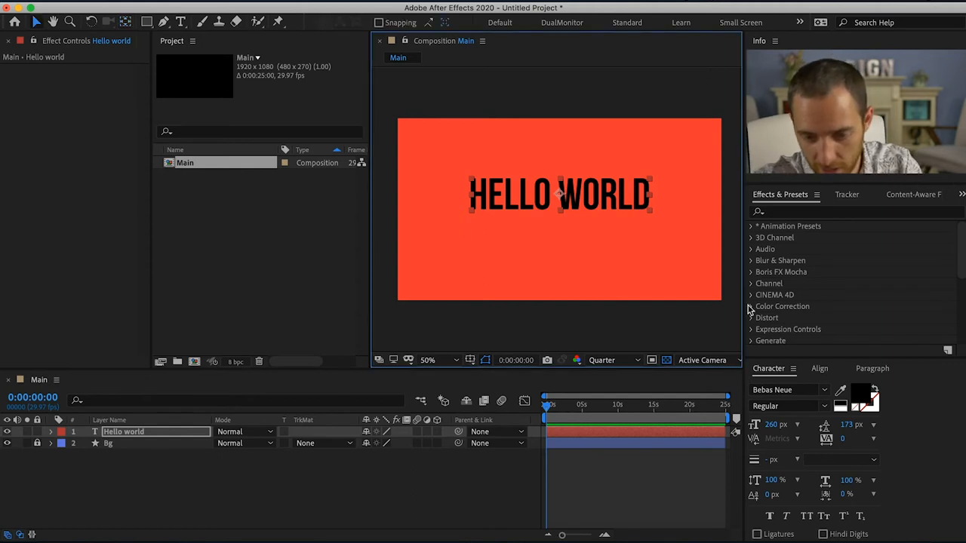
click(819, 369)
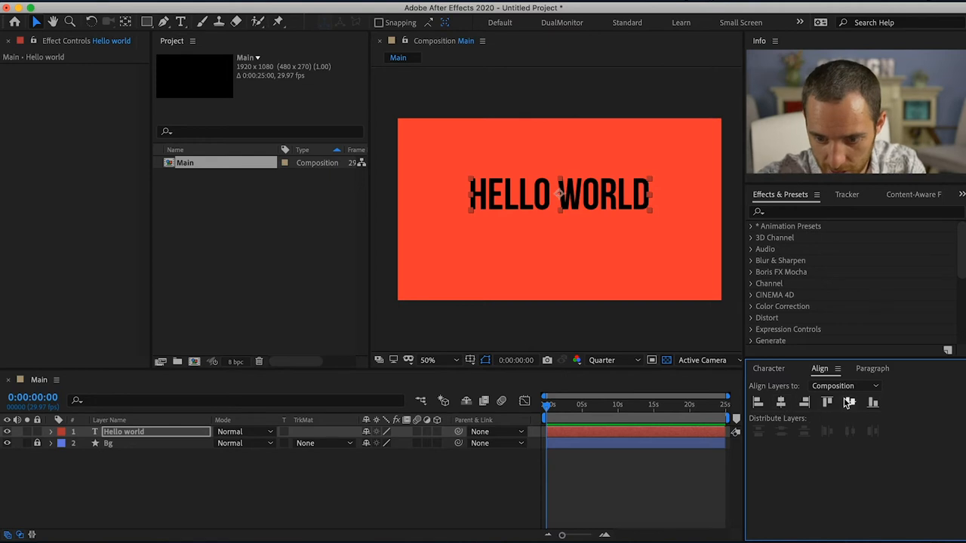
click(849, 402)
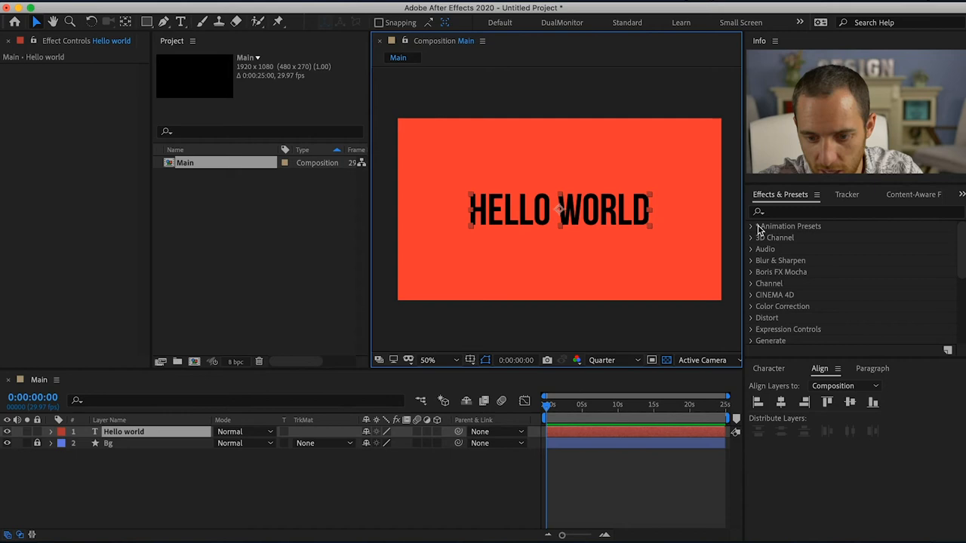
- Apply a Drop Shadow layer style to the HELLO WORLD text layer
click(768, 368)
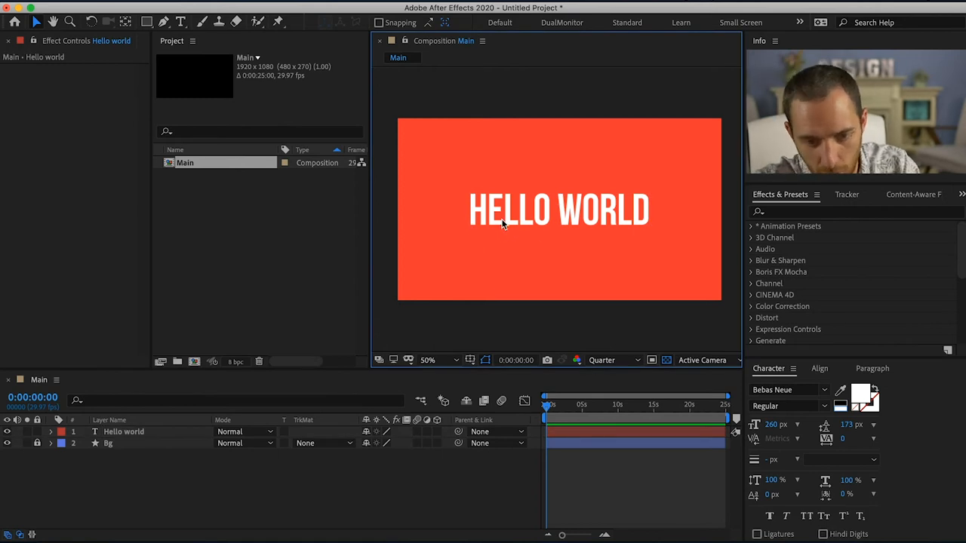
right_click(558, 209)
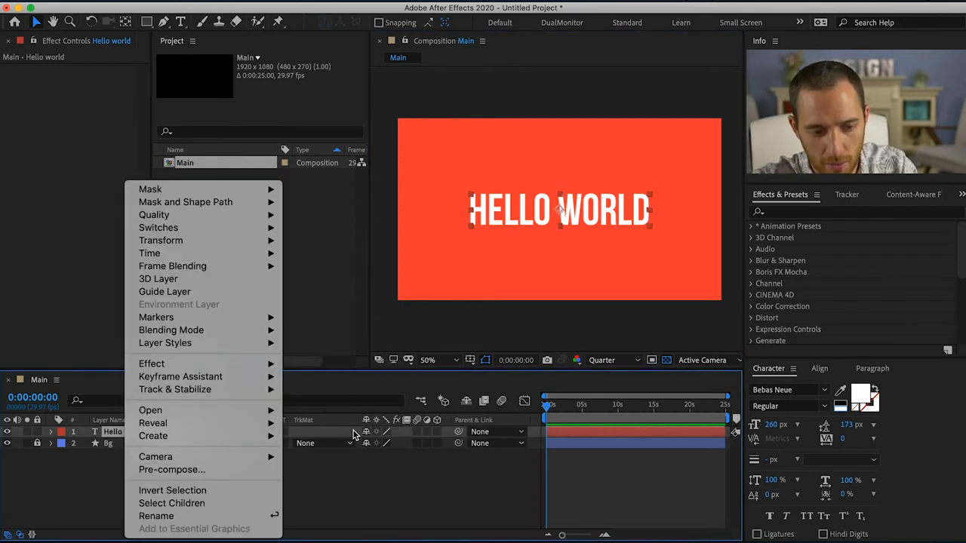
mouse_move(165, 343)
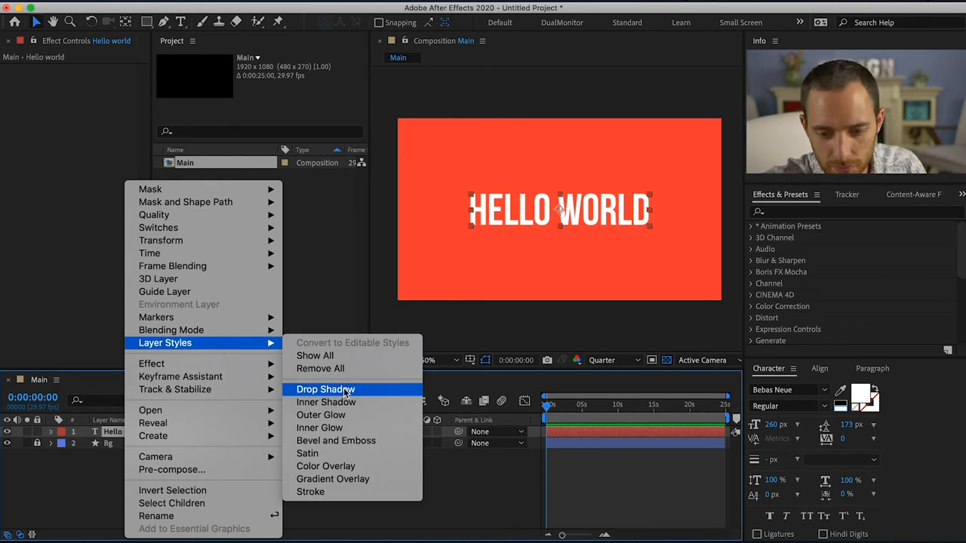
click(326, 389)
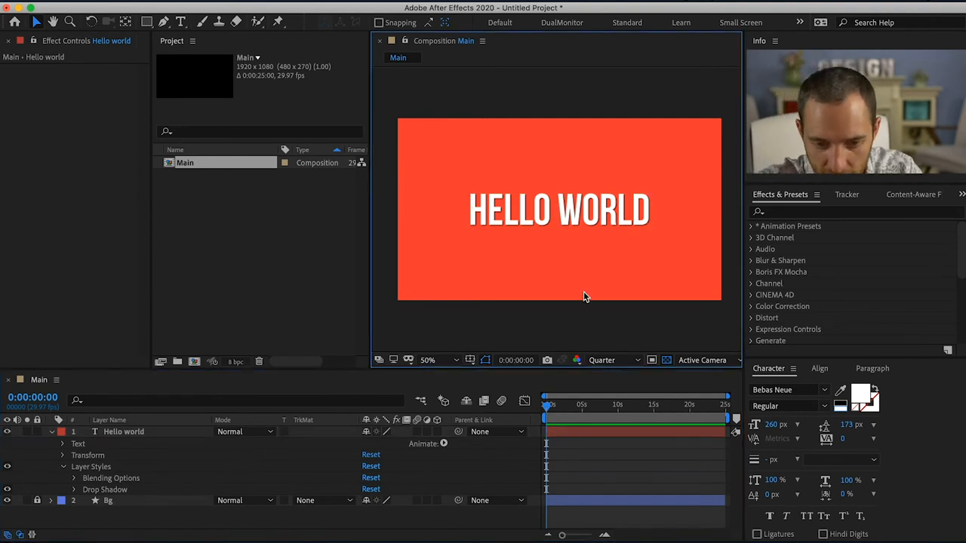
- Append '!' to the text so it reads HELLO WORLD!
click(558, 209)
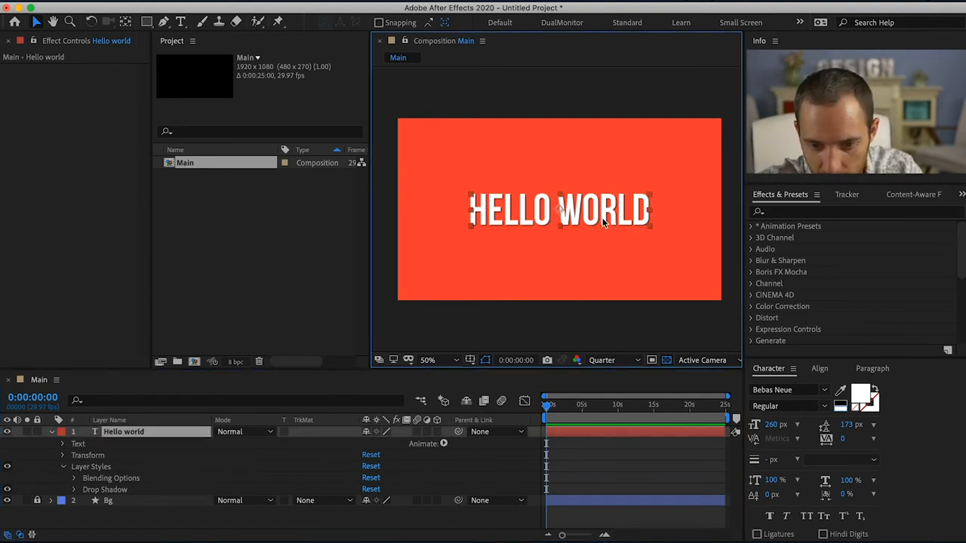
text(!)
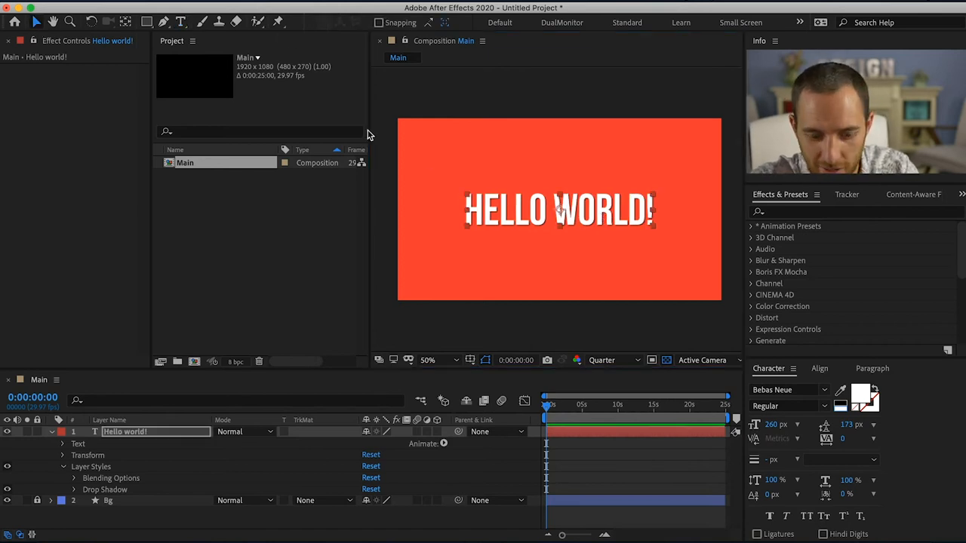
click(819, 368)
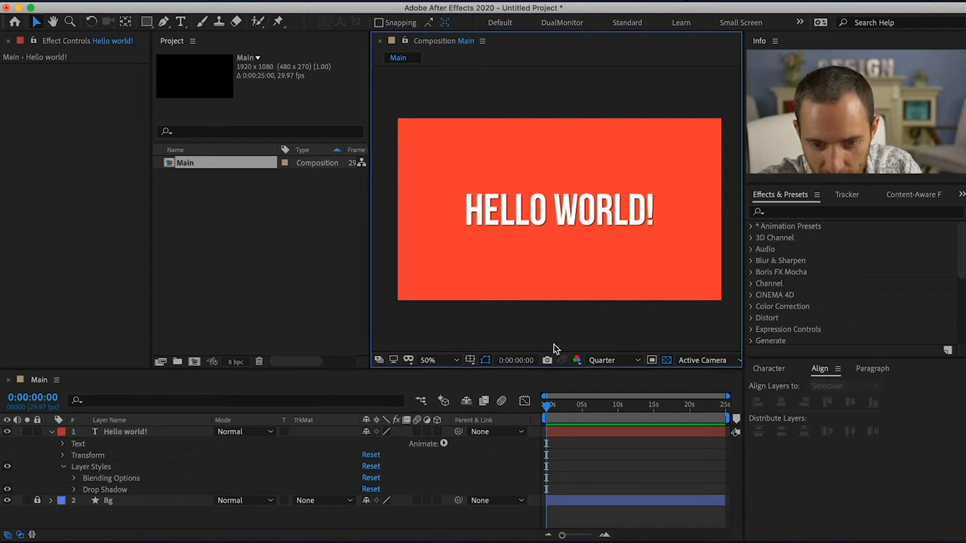
mouse_move(601, 360)
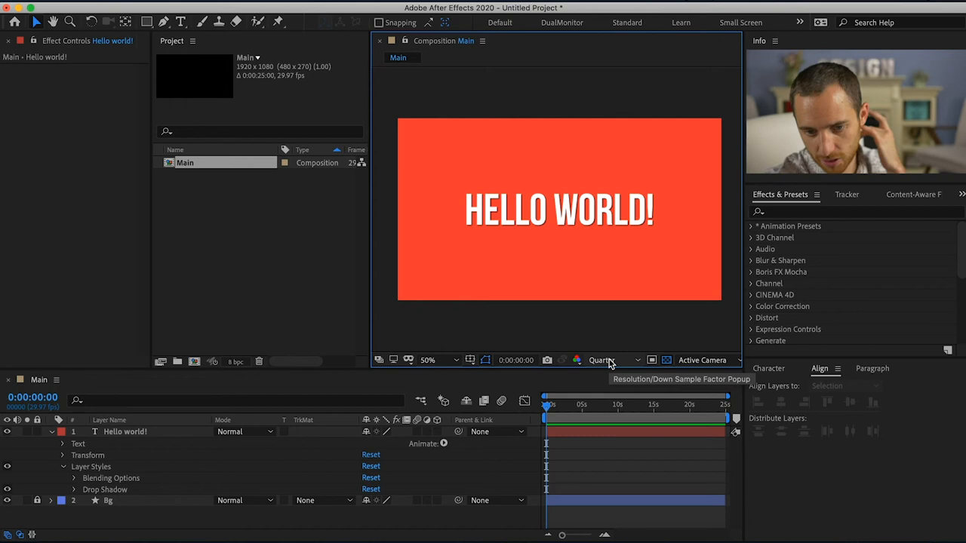
- Switch the Composition panel preview resolution to Full
click(604, 360)
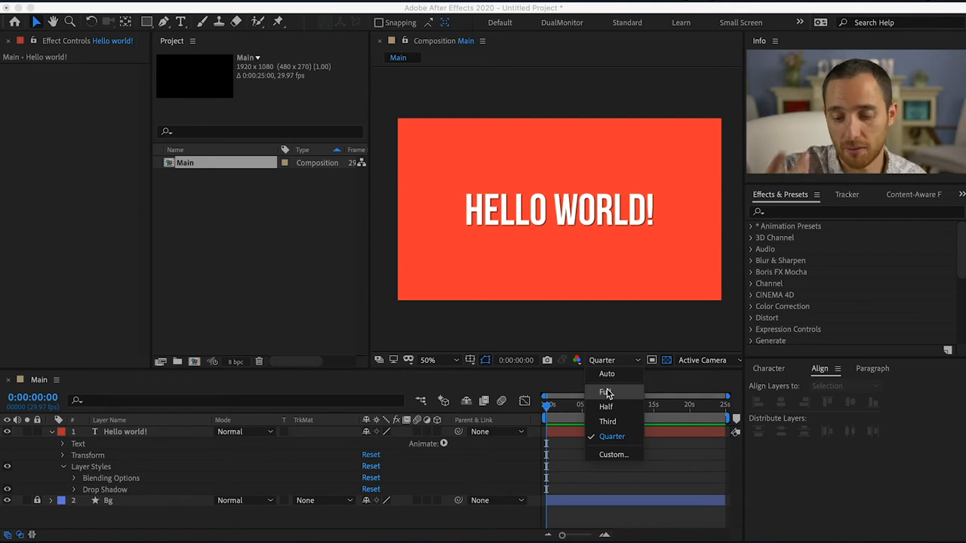
click(606, 391)
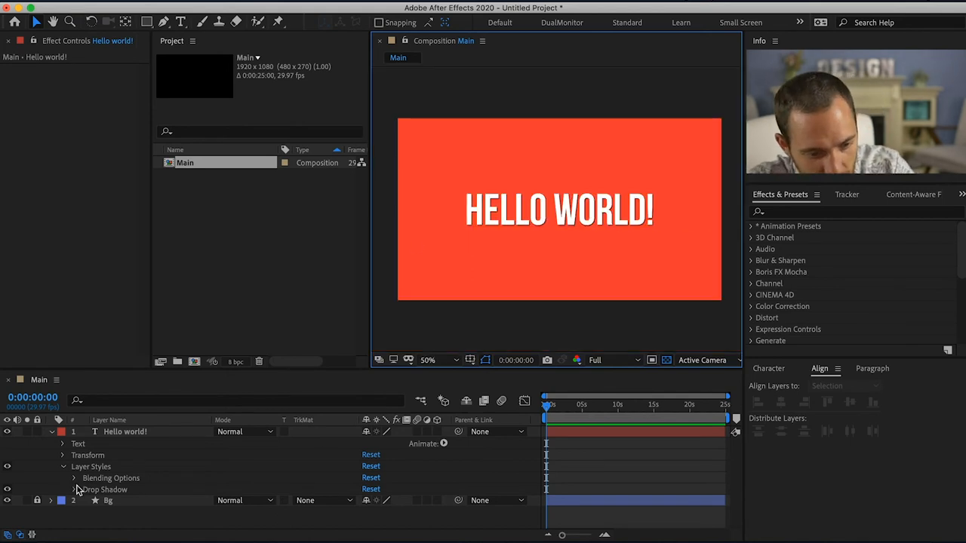
- Expand the Drop Shadow settings and pick a dark red shadow colour
click(73, 489)
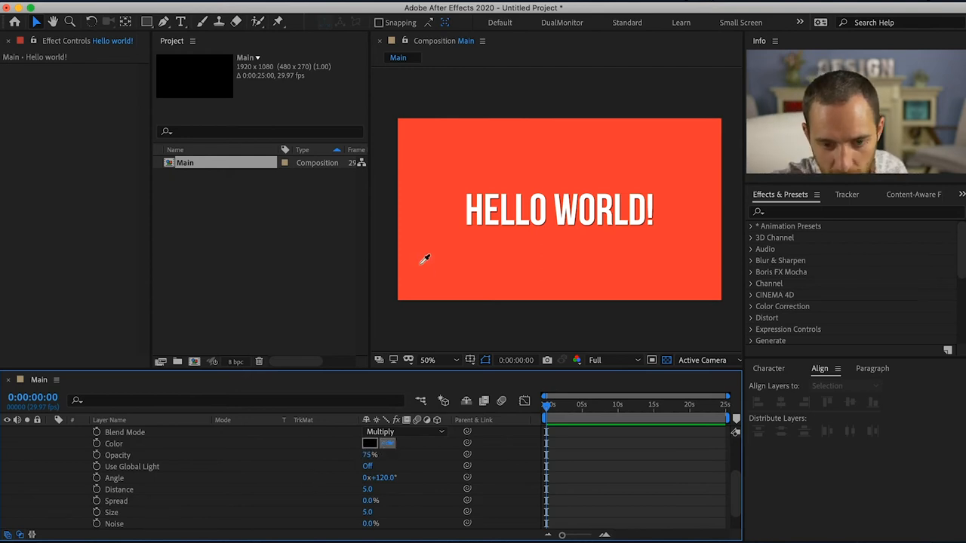
click(369, 443)
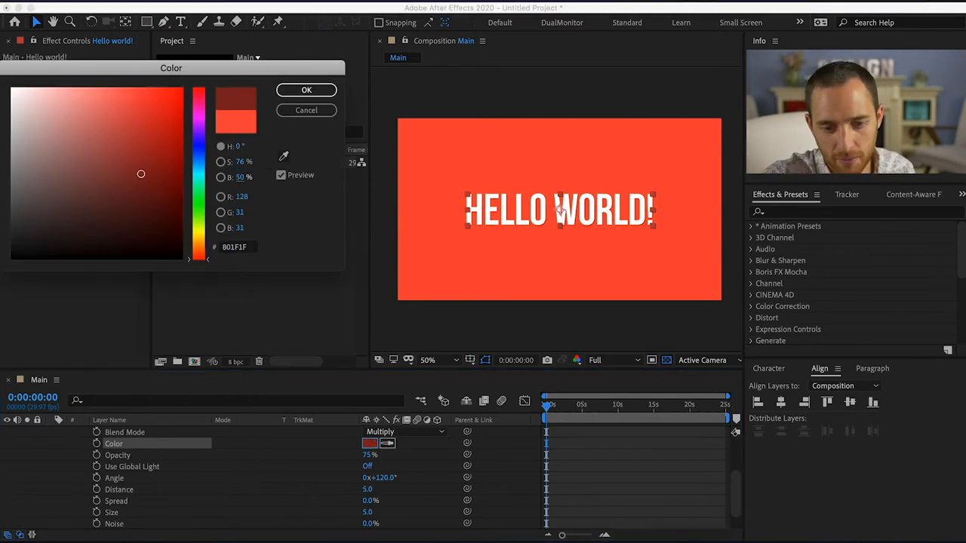
click(307, 90)
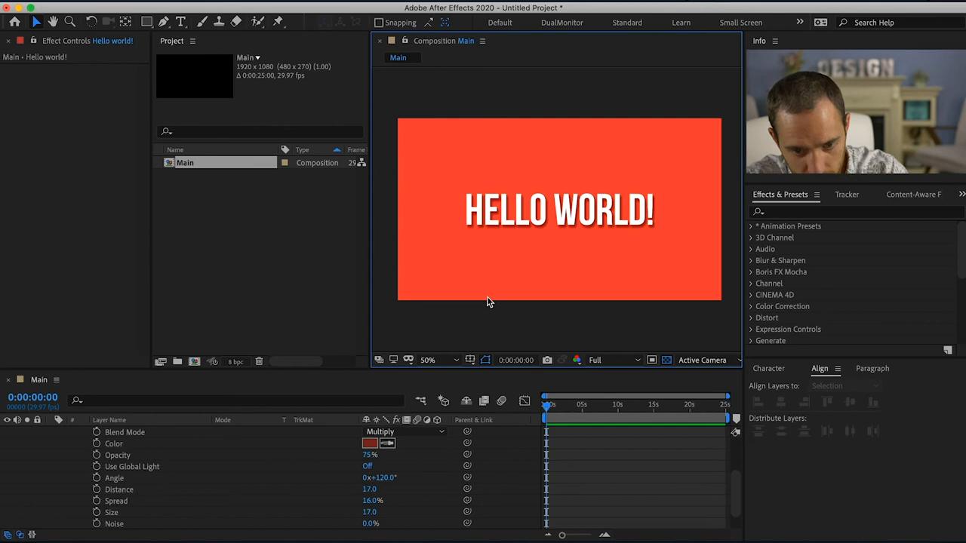
mouse_move(165, 499)
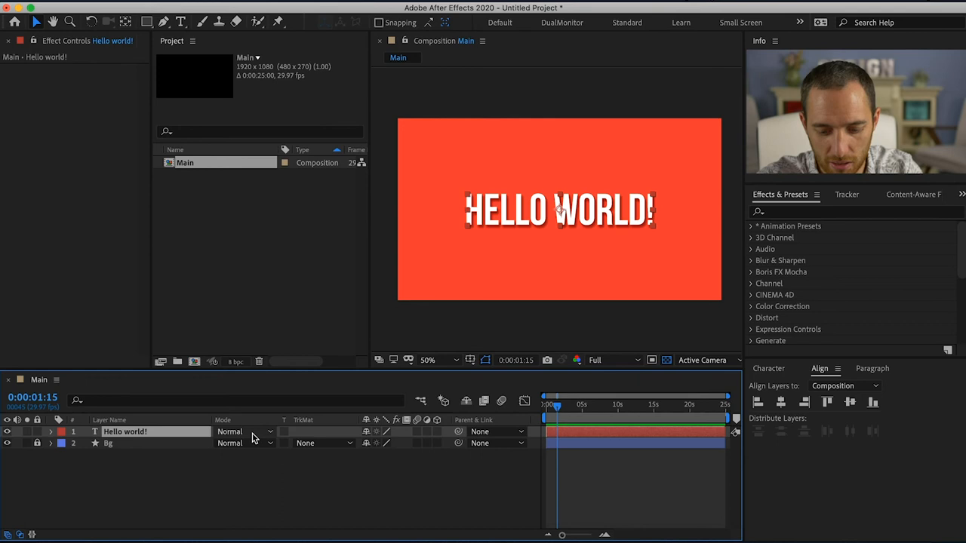
- Select the text layer and add a Position keyframe at about 8 seconds
click(51, 432)
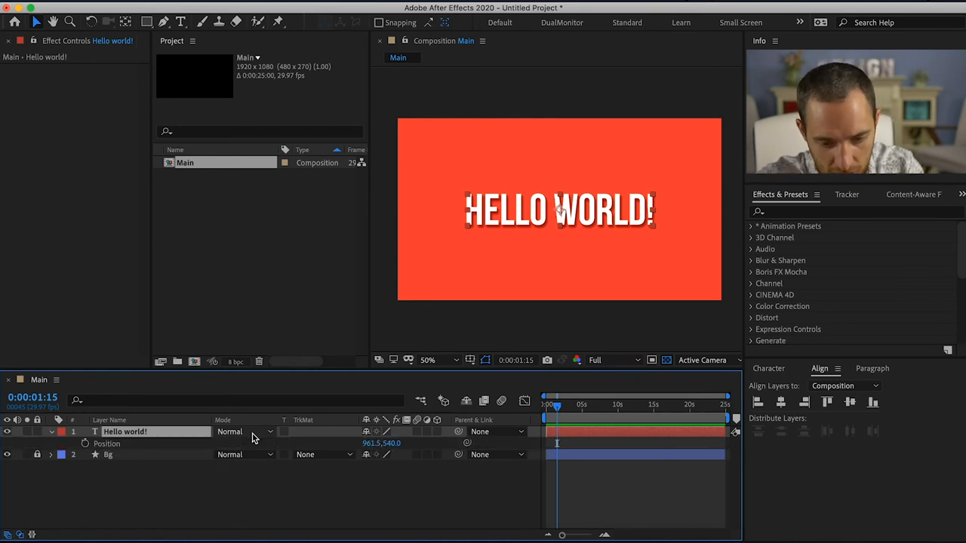
mouse_move(86, 445)
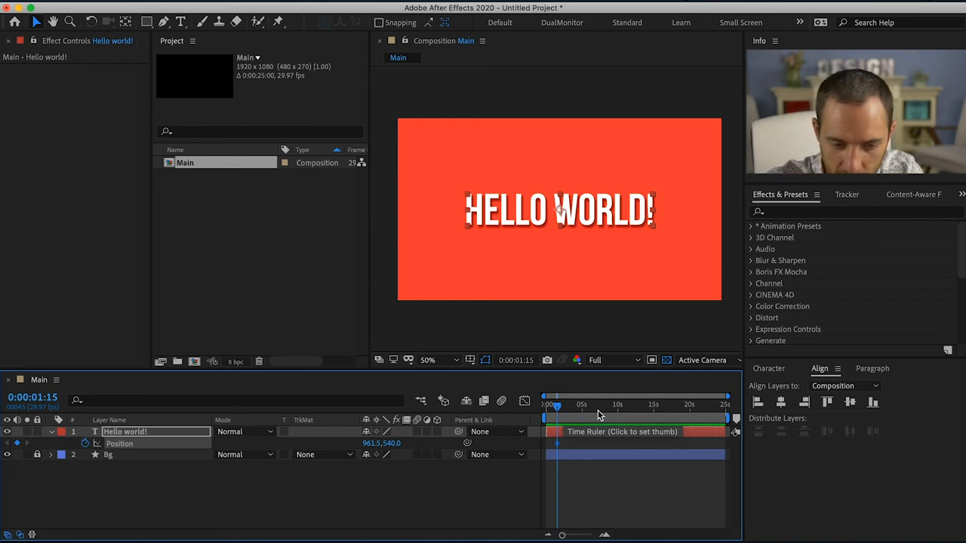
drag(551, 406, 596, 405)
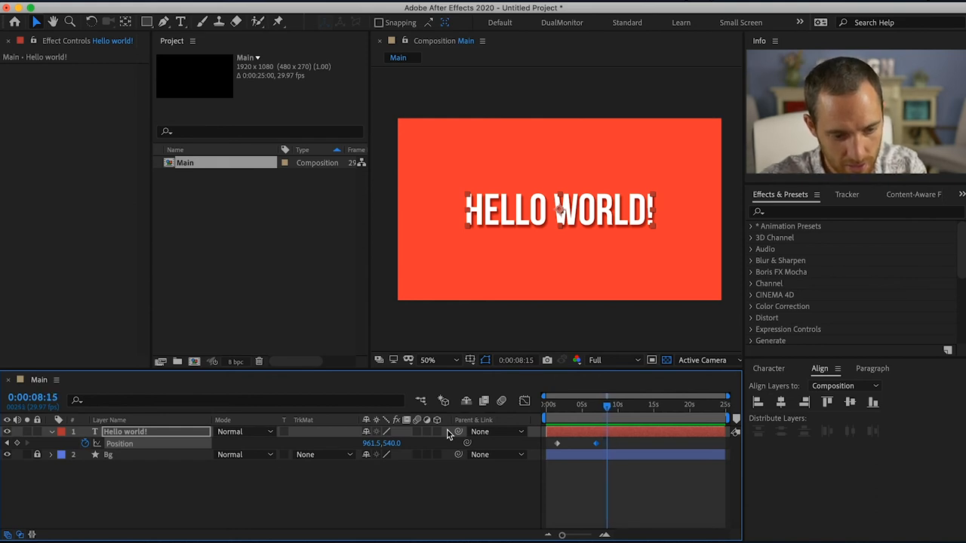
click(381, 443)
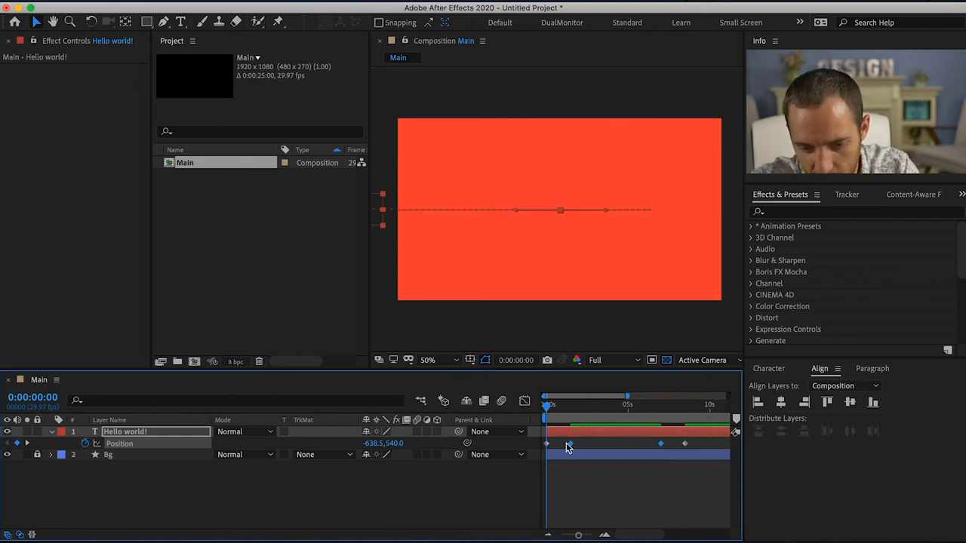
mouse_move(598, 452)
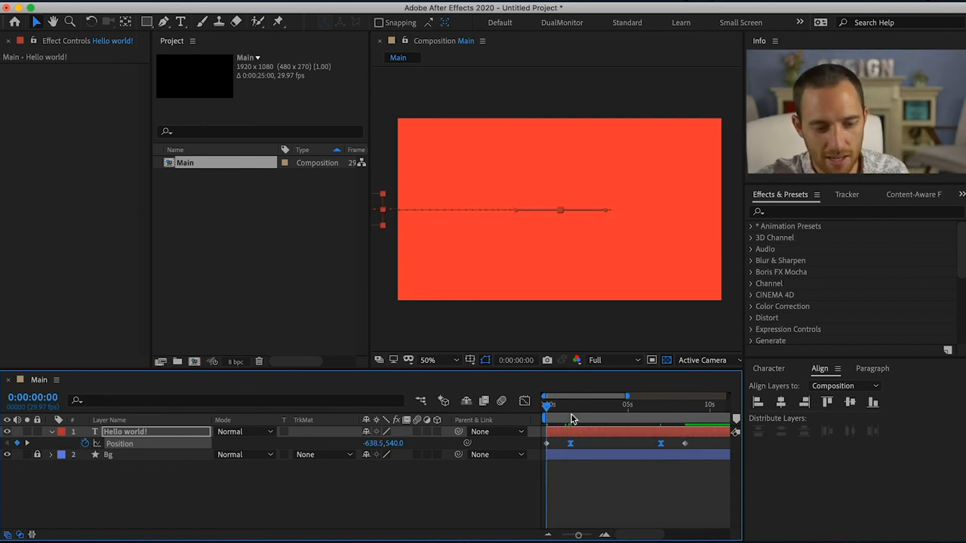
mouse_move(572, 419)
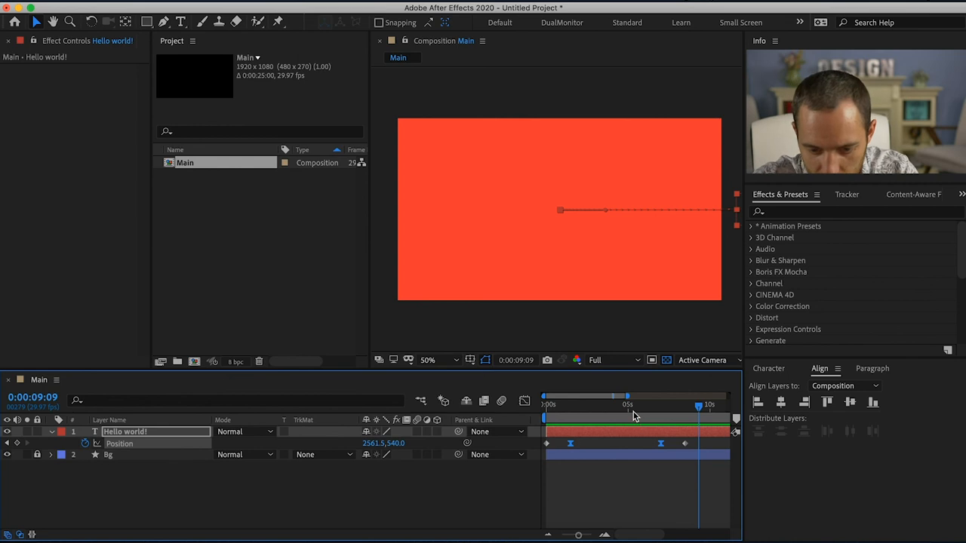
mouse_move(630, 415)
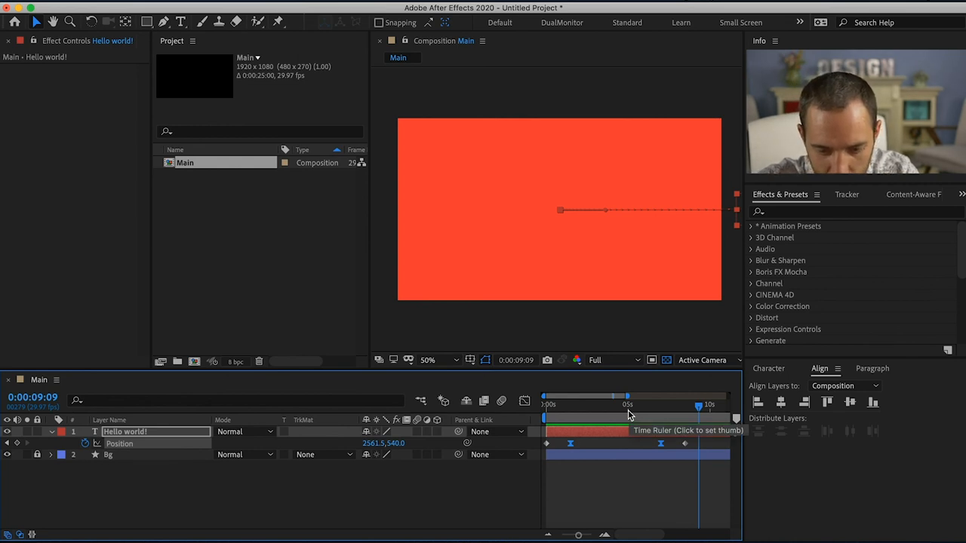